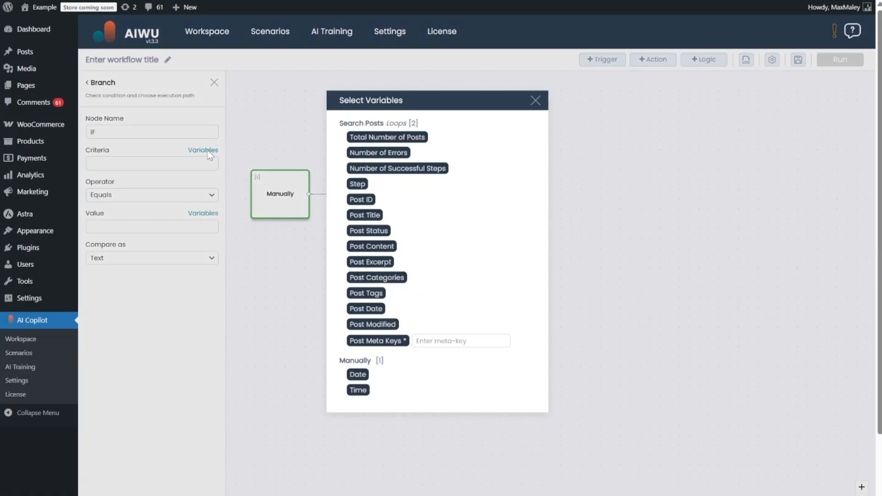
Branch on Post Excerpt, add the generate/update actions, confirm the title and run the workflow.
left_click(370, 262)
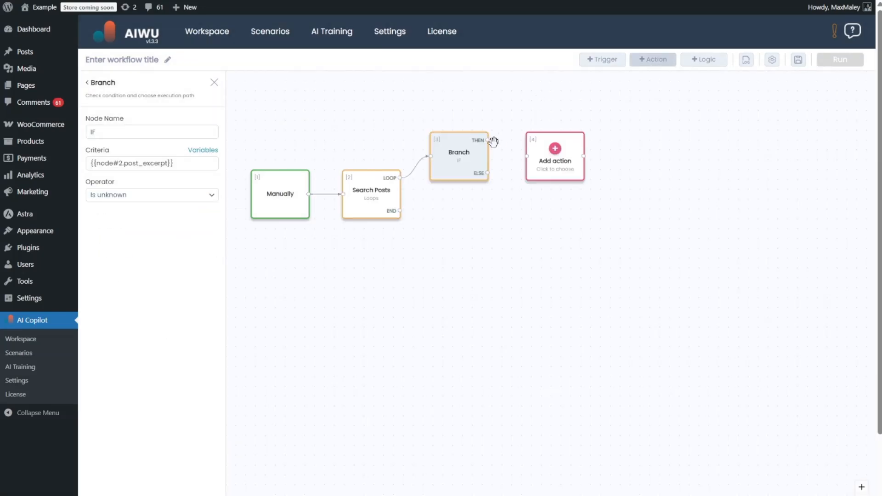
left_click(555, 148)
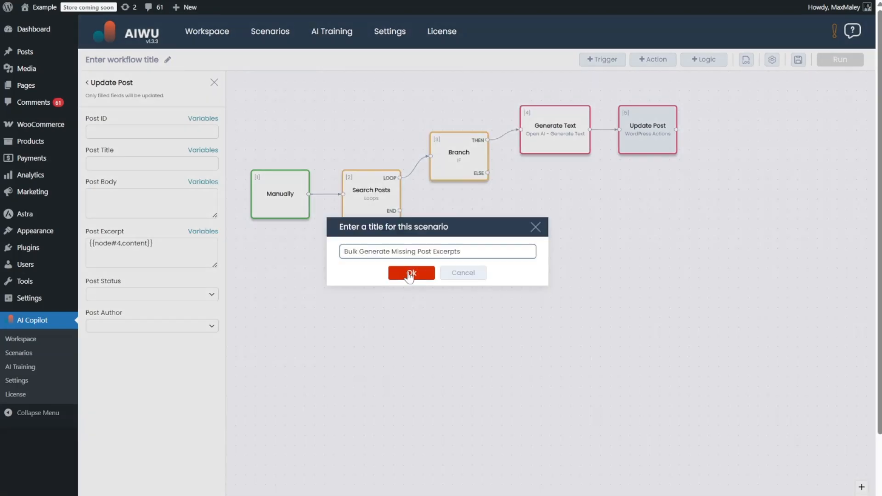
left_click(410, 273)
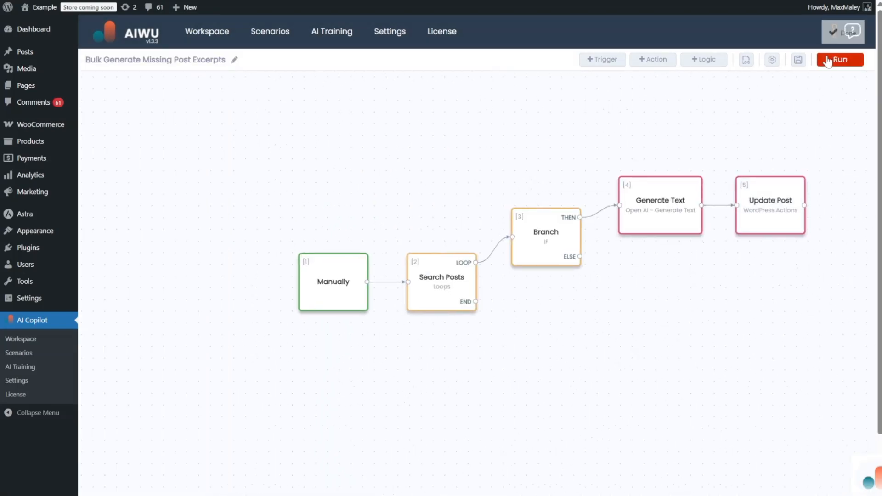
left_click(207, 32)
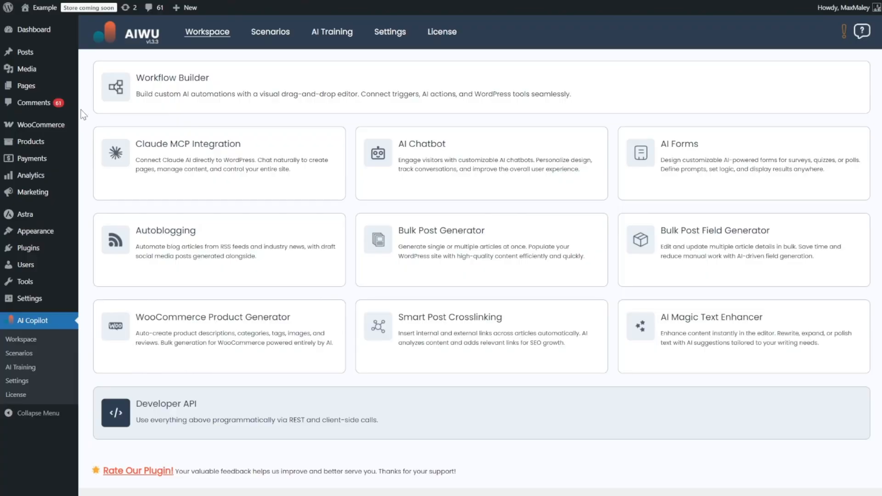
mouse_move(171, 89)
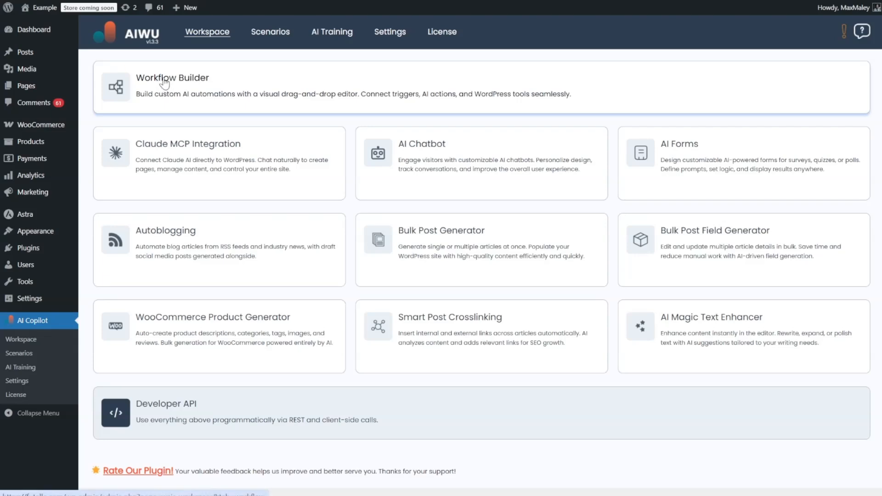
Create a new workflow titled 'Personalized Welcome Emails'.
left_click(165, 82)
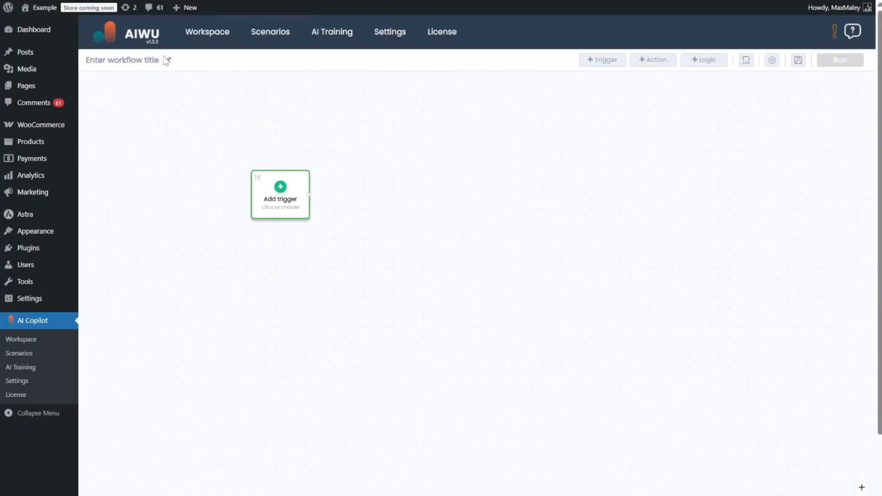
left_click(168, 61)
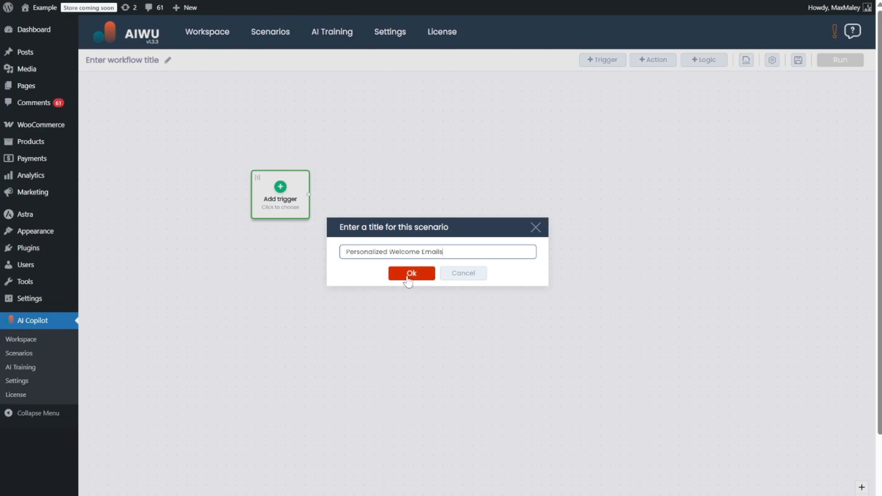
left_click(411, 274)
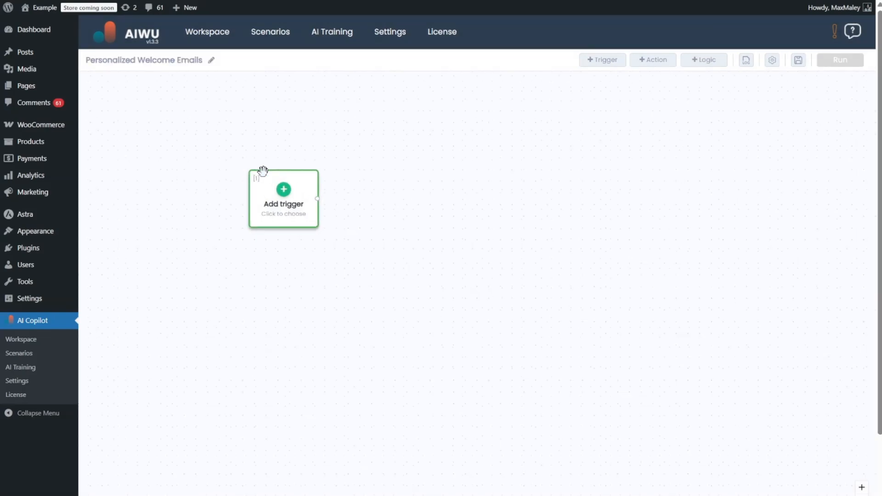
Add a WordPress Events 'New user registered' trigger followed by a logic step.
left_click(283, 190)
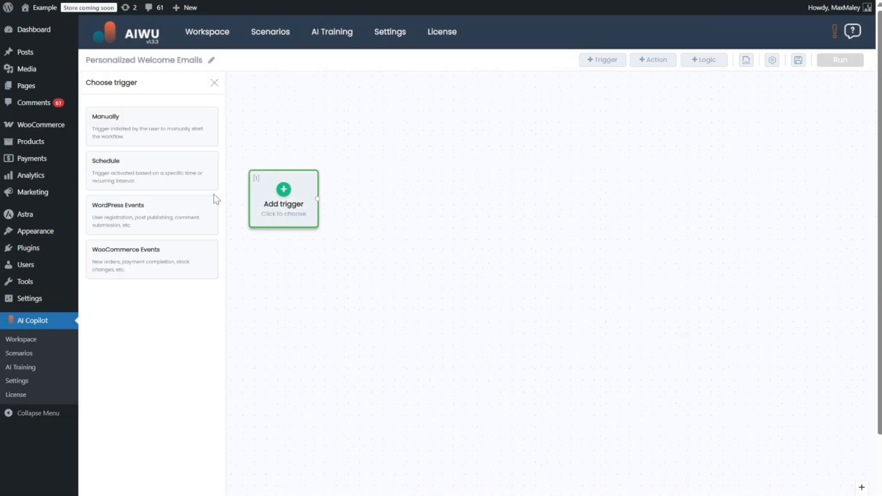
left_click(117, 215)
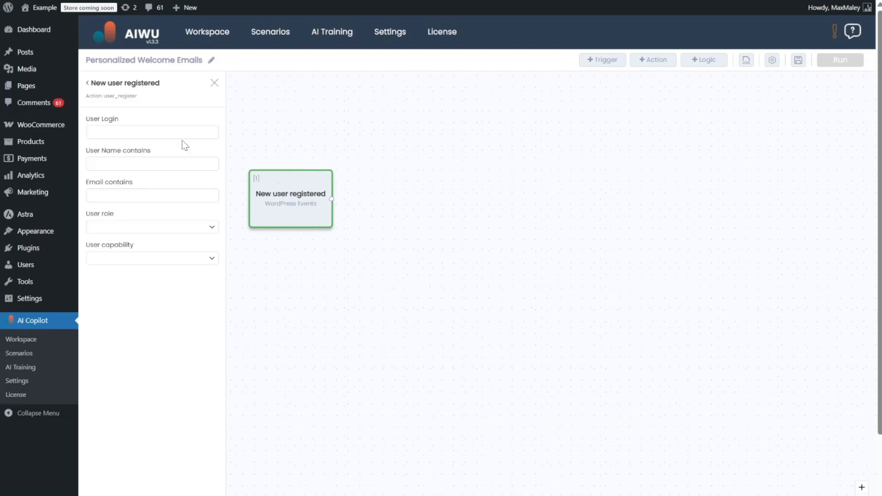
left_click(704, 60)
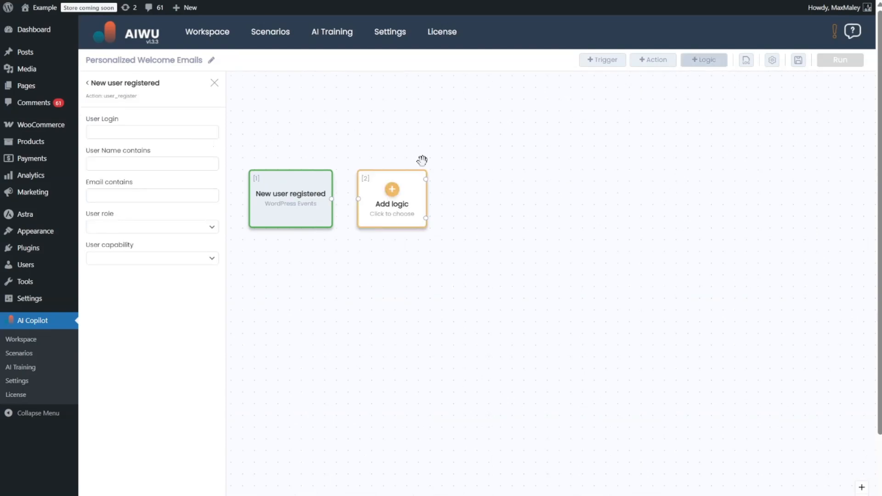
Make the logic step a Branch on Display Name with operator 'Is known', then add its actions.
left_click(391, 195)
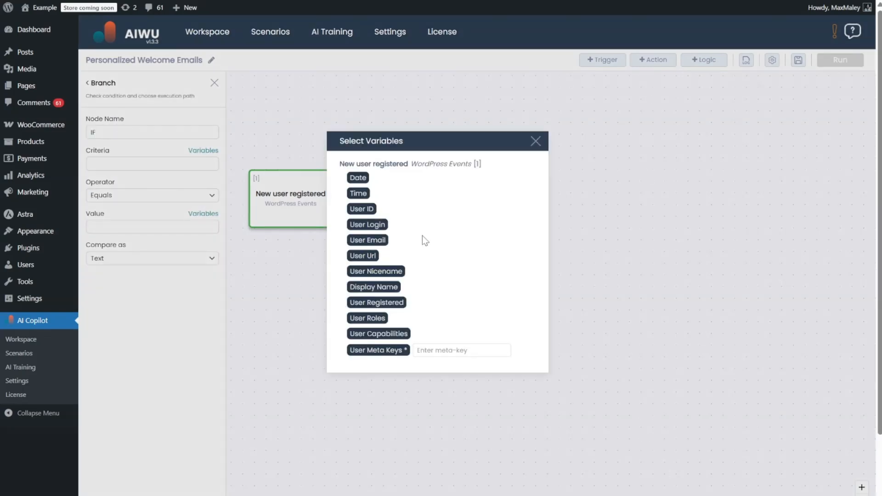
left_click(373, 286)
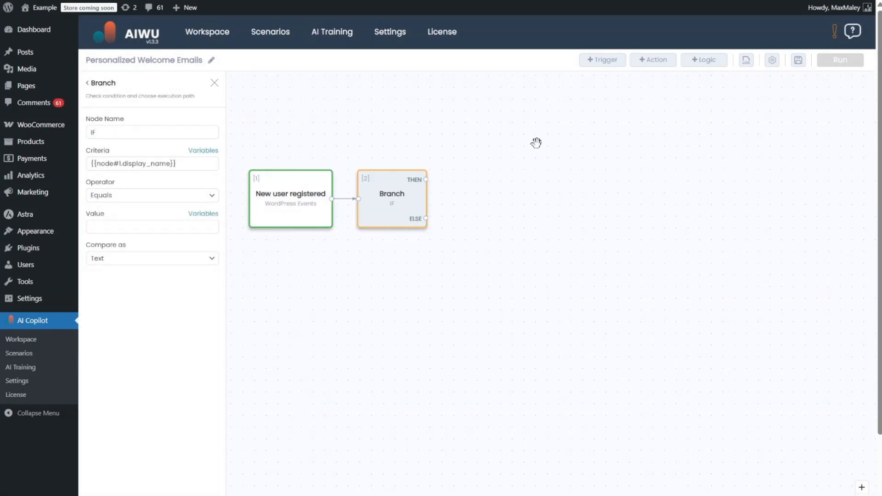
left_click(153, 194)
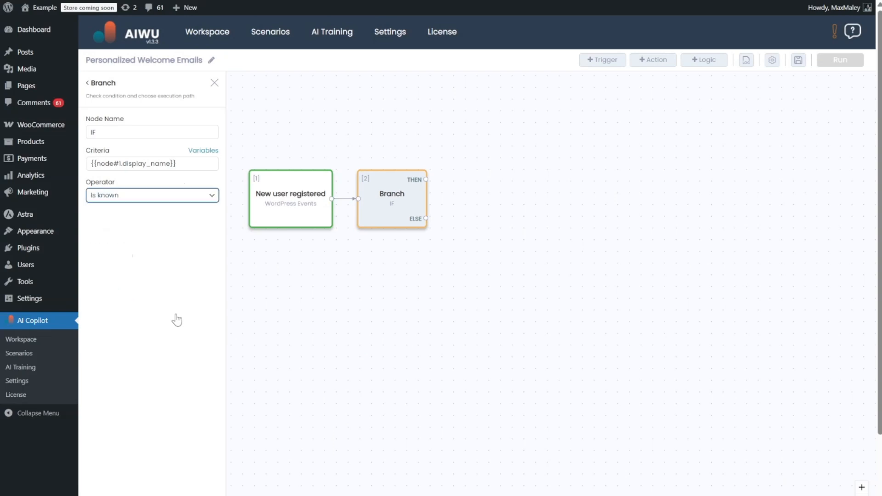
mouse_move(441, 170)
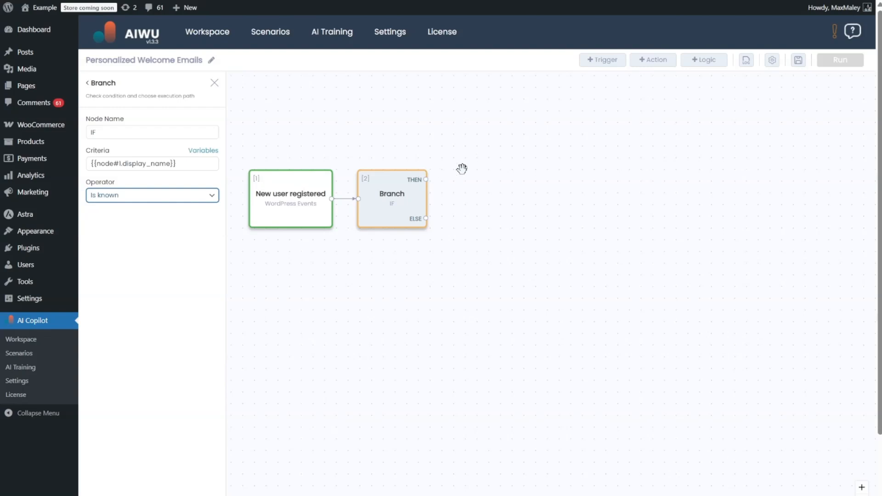
mouse_move(416, 217)
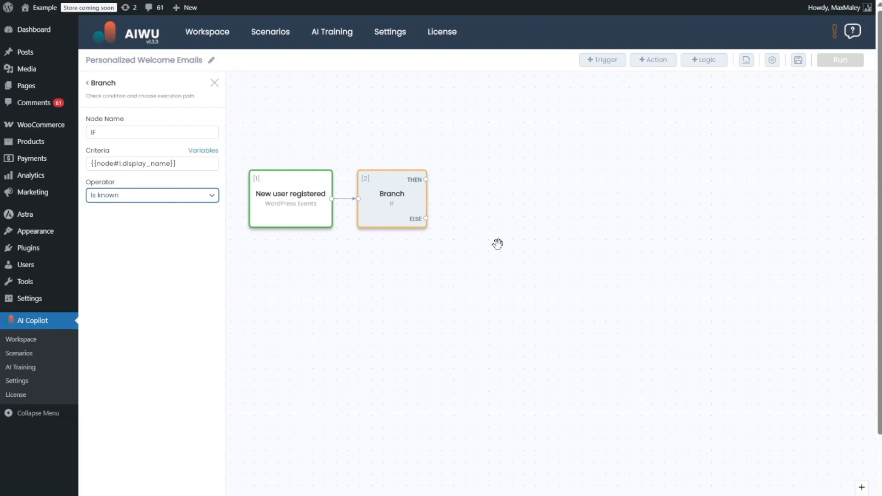
mouse_move(468, 232)
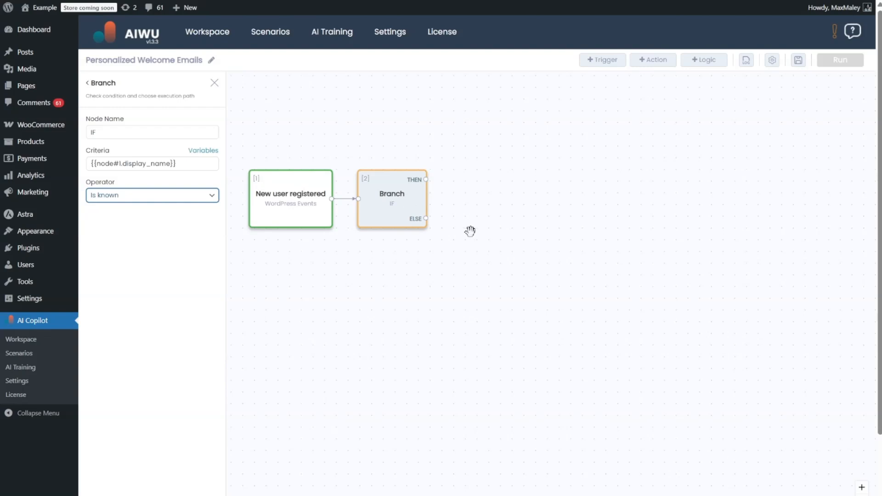
left_click(425, 179)
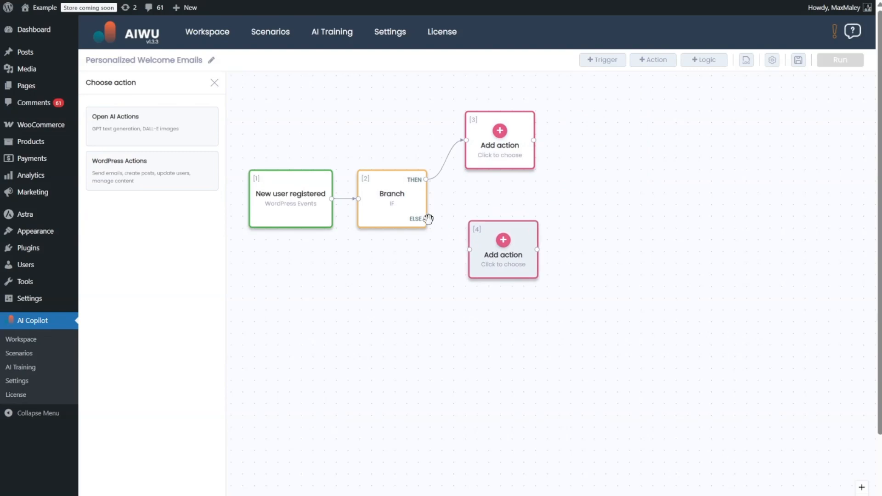
left_click(153, 171)
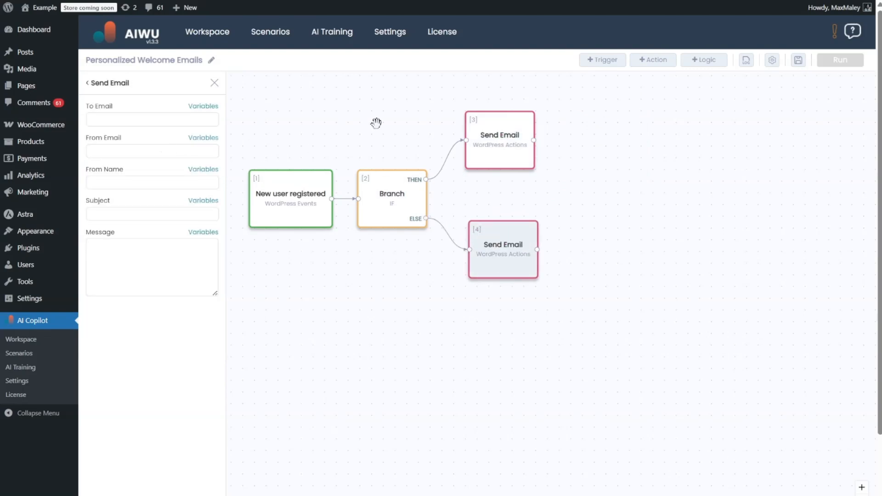
left_click(203, 107)
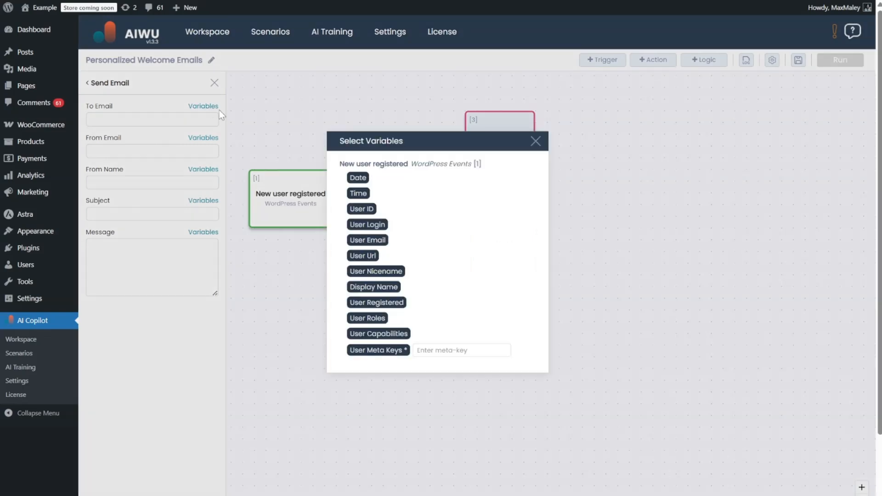
left_click(368, 239)
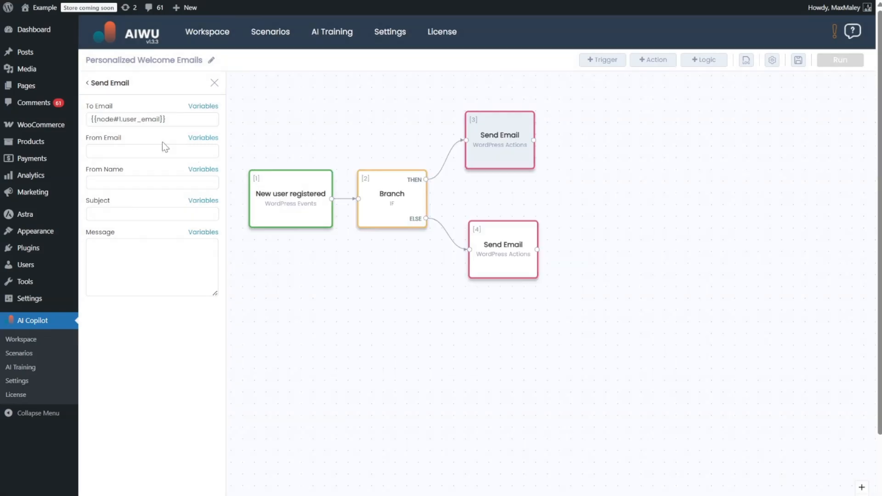
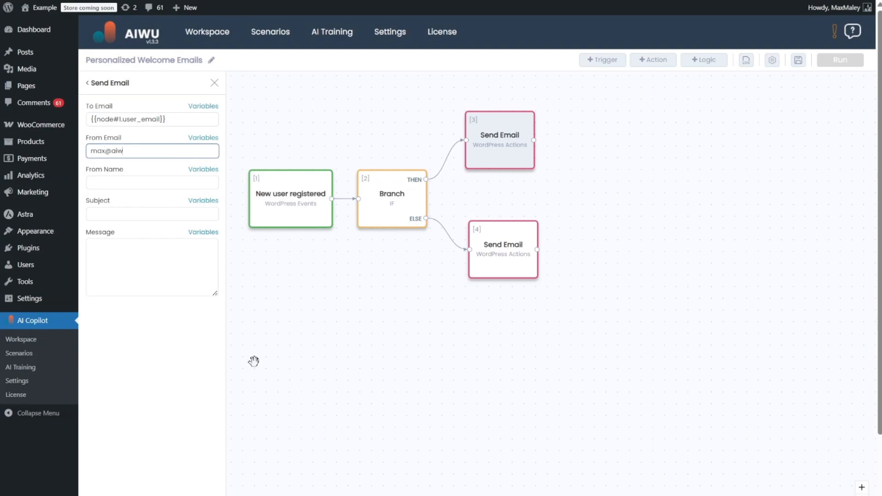
type("Max from AIWU")
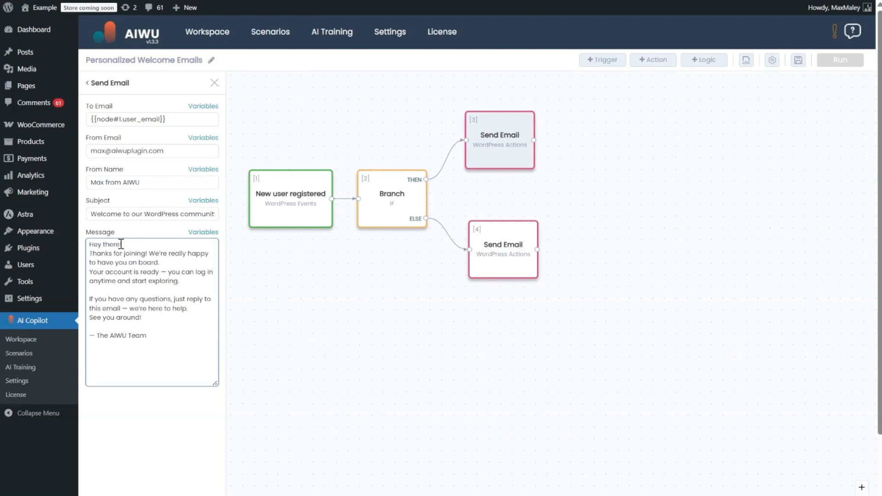
Insert the Display Name variable into the welcome message greeting.
left_click(203, 232)
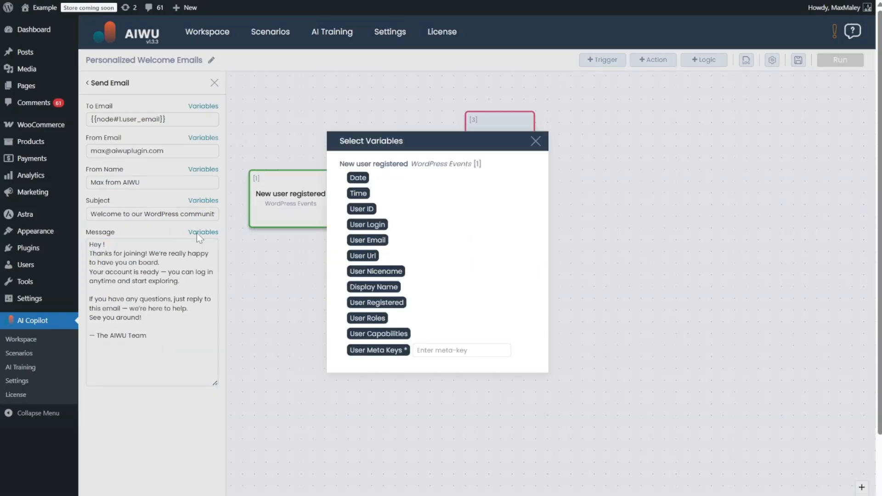
left_click(373, 287)
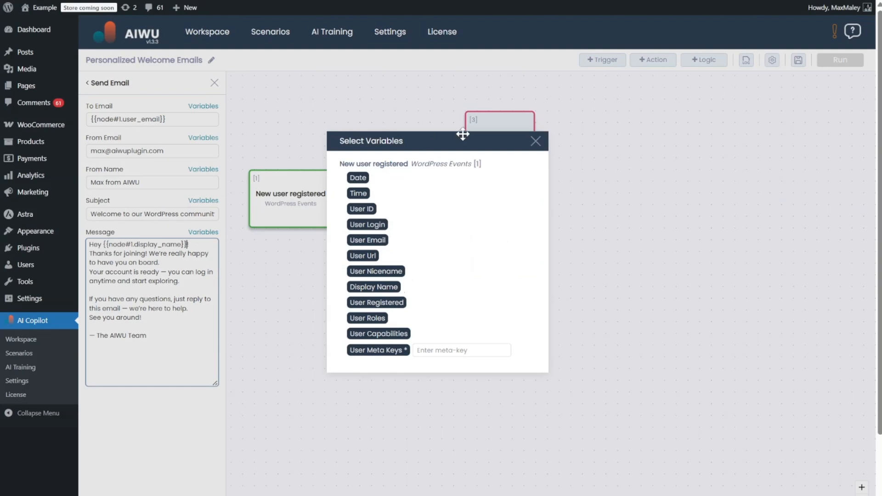
left_click(534, 141)
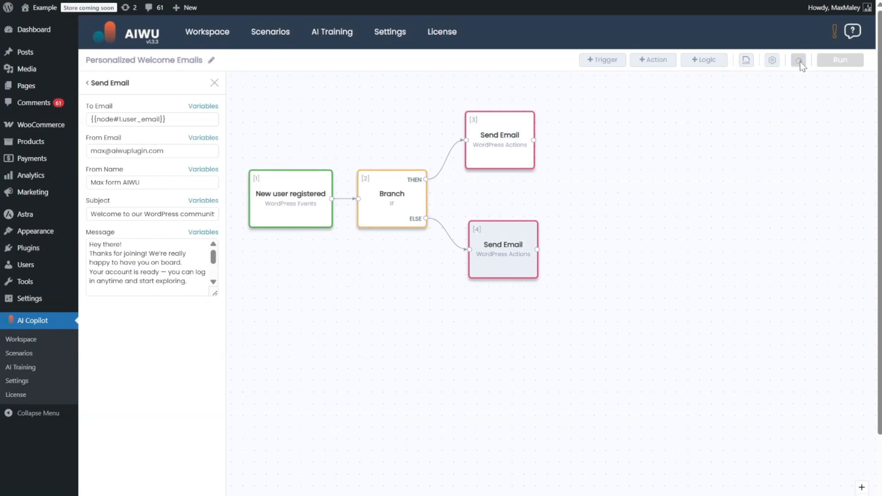
Activate the welcome email workflow, check its run history and return to Workspace.
left_click(840, 61)
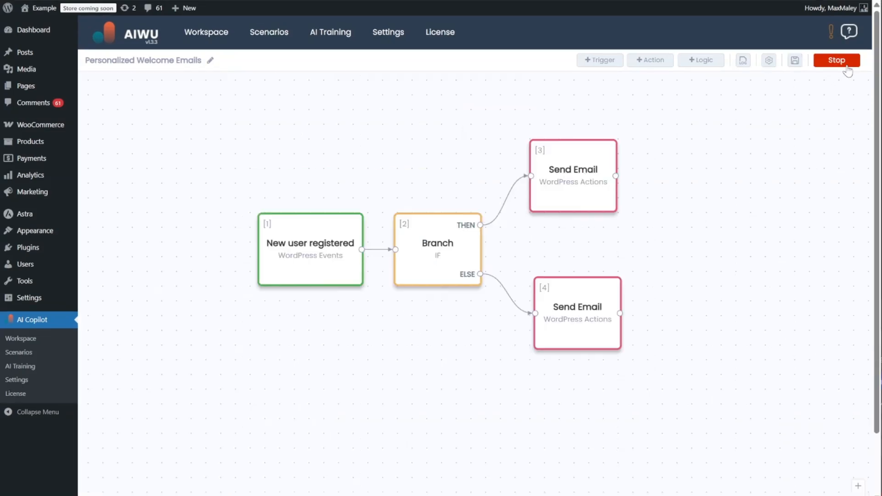
mouse_move(24, 265)
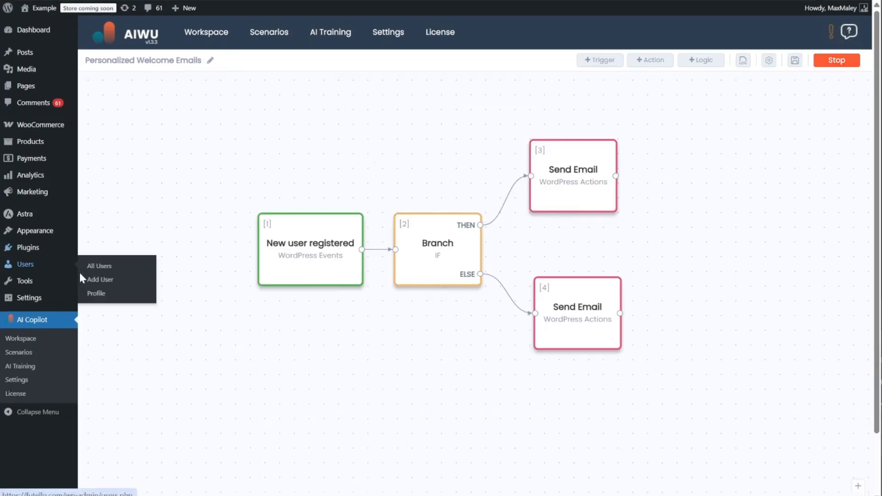
left_click(99, 279)
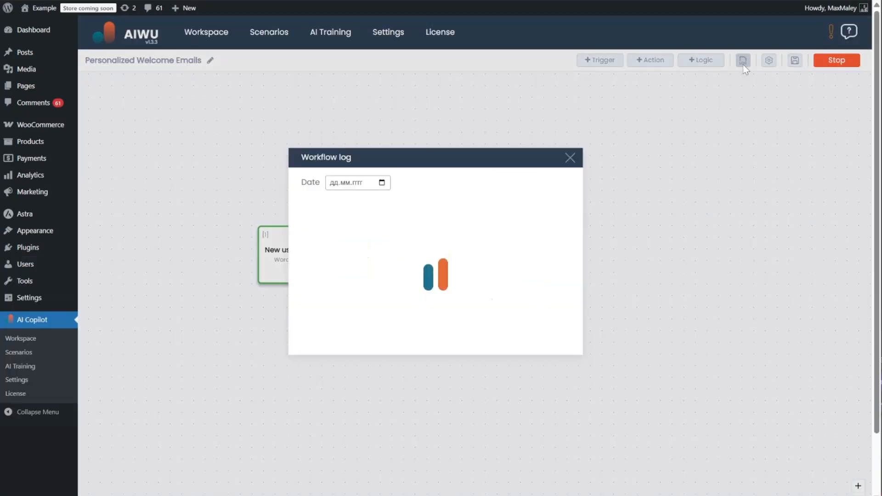
left_click(570, 158)
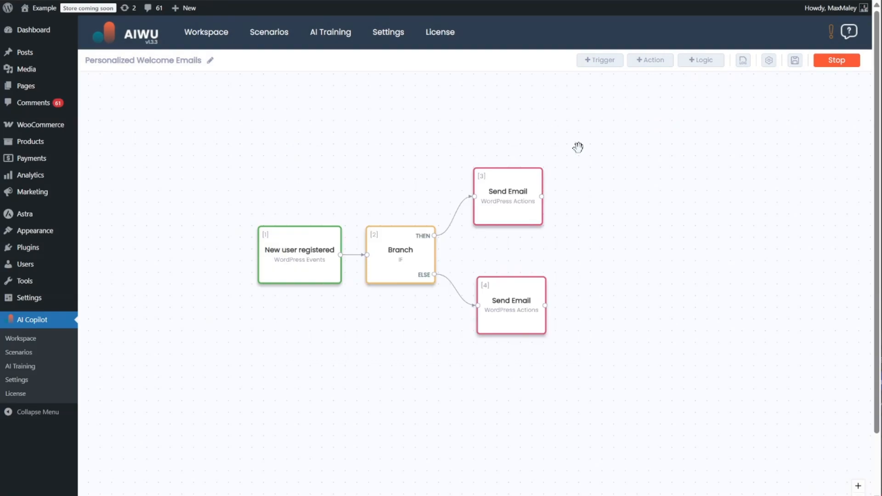
left_click(742, 61)
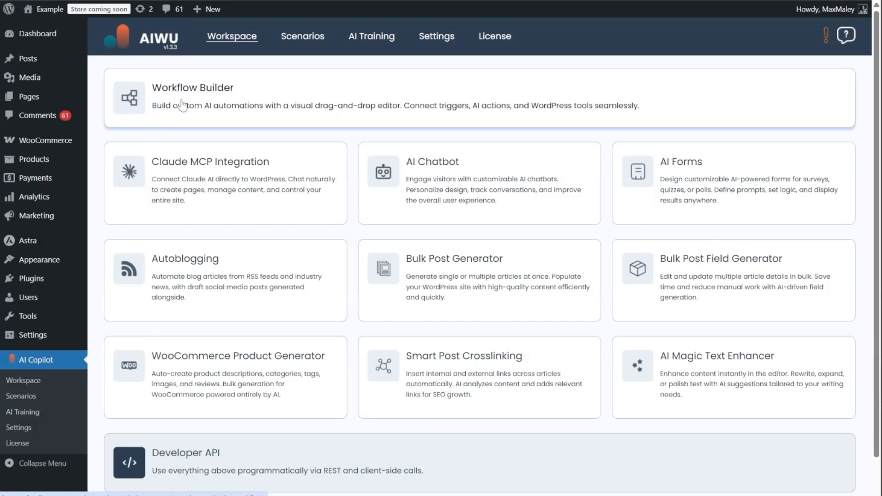
Create a workflow titled 'Bulk Generate Missing Post Excerpts' with a Manually trigger and a logic step.
left_click(183, 103)
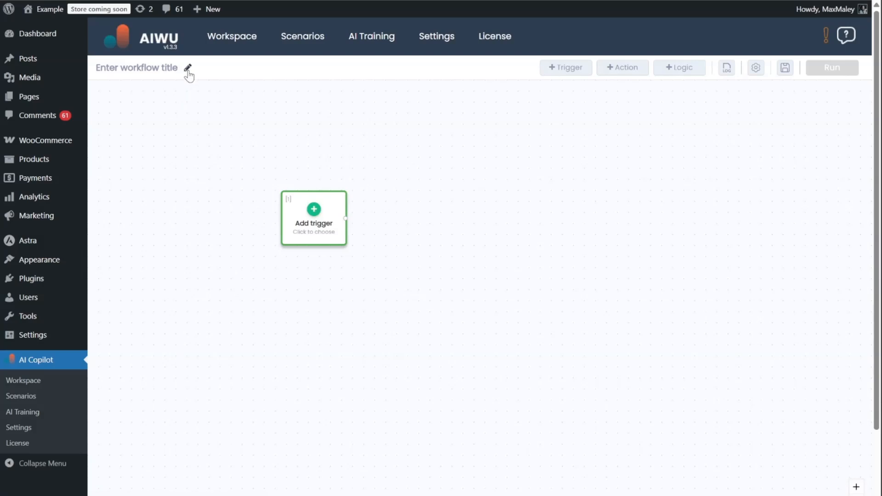
left_click(185, 68)
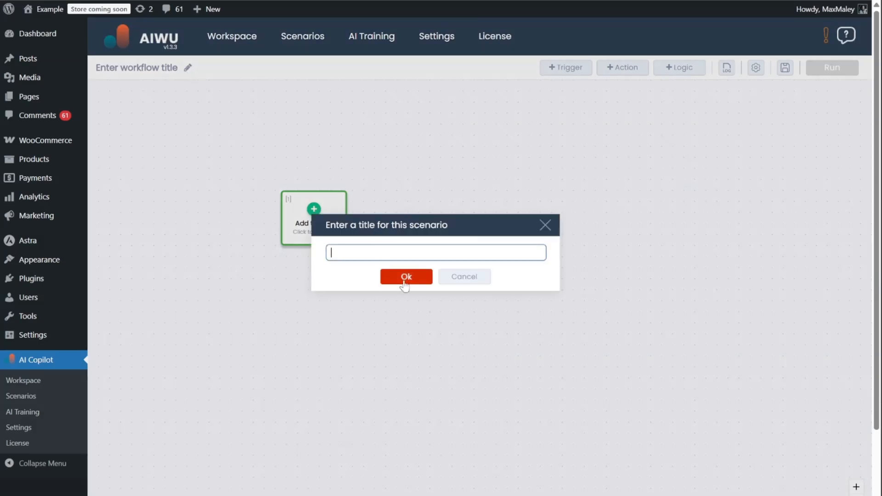
left_click(406, 277)
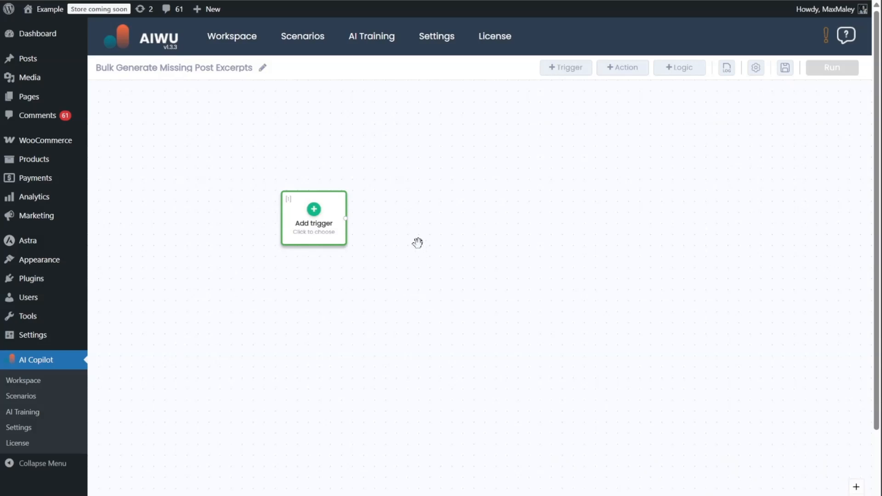
left_click(315, 210)
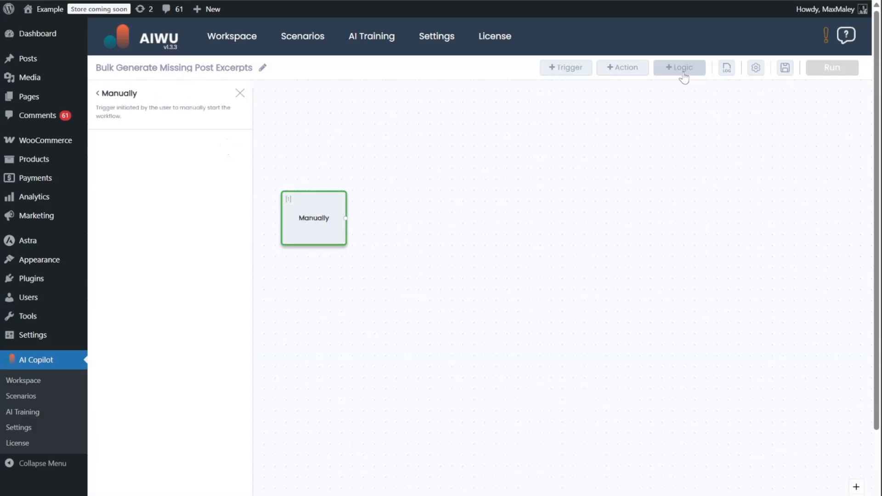
left_click(679, 67)
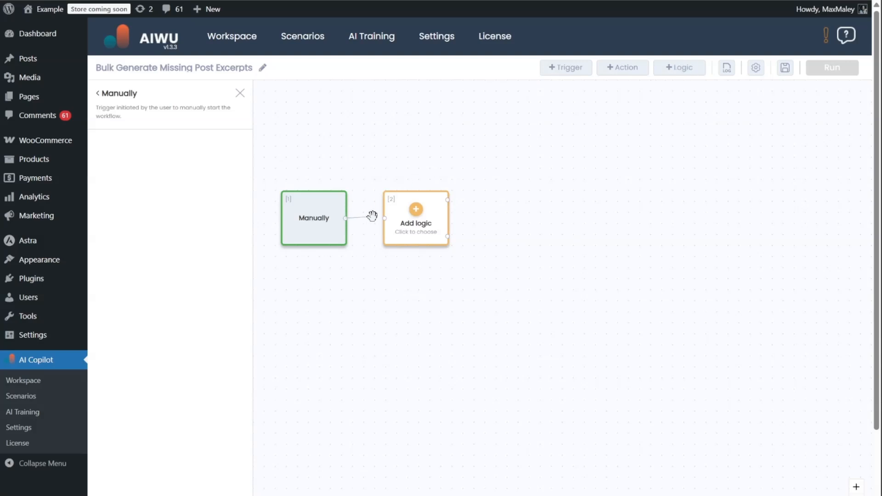
Make the logic step a Search Posts loop limited to Published posts.
left_click(415, 210)
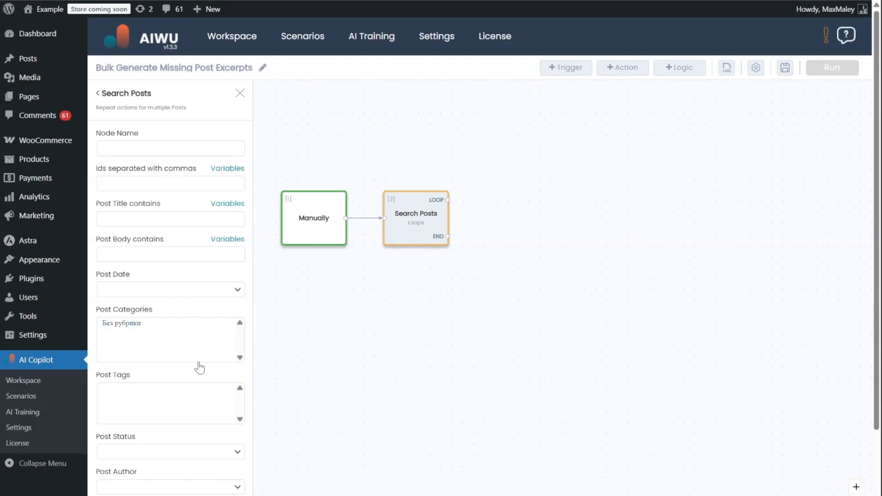
left_click(171, 451)
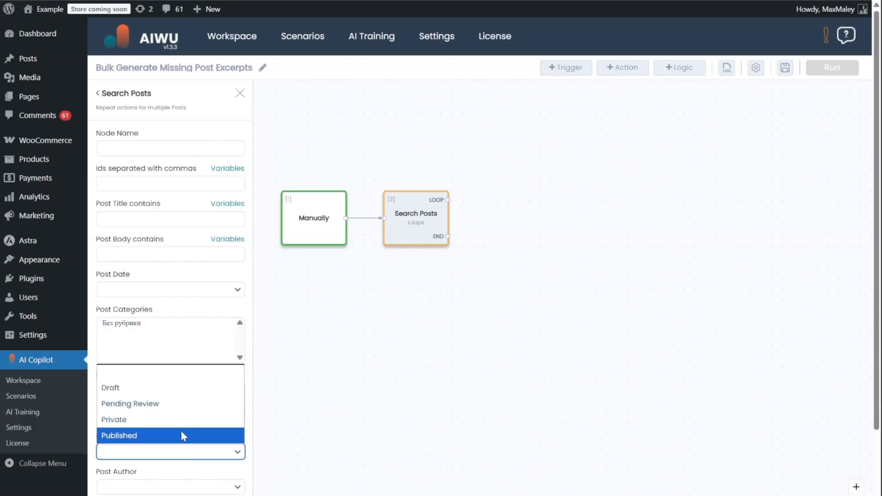
left_click(239, 93)
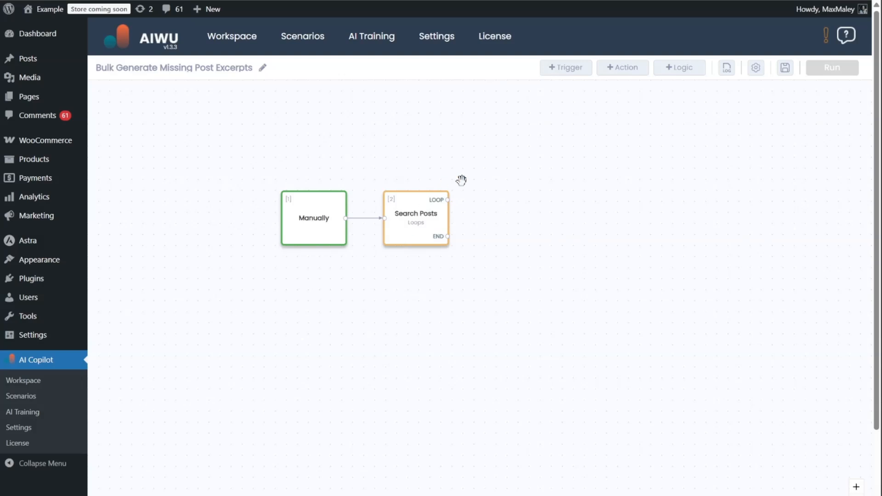
mouse_move(491, 181)
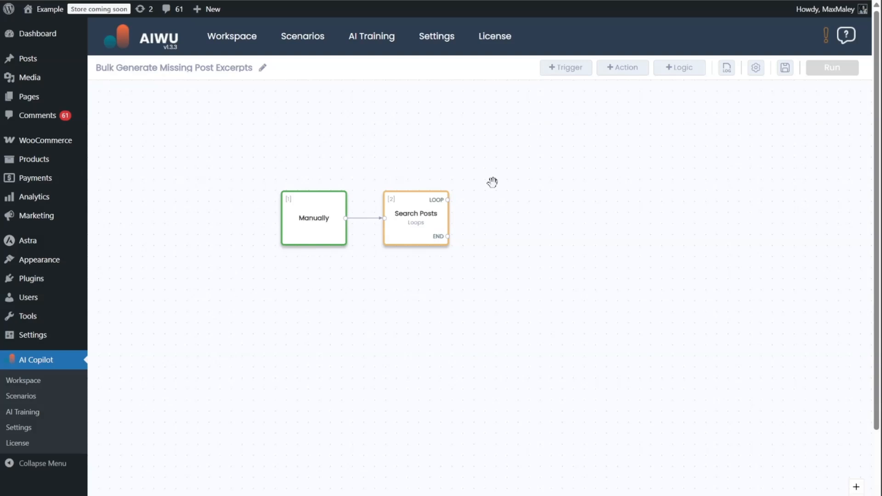
Add a Branch node and connect the Search Posts loop output to it.
left_click(680, 67)
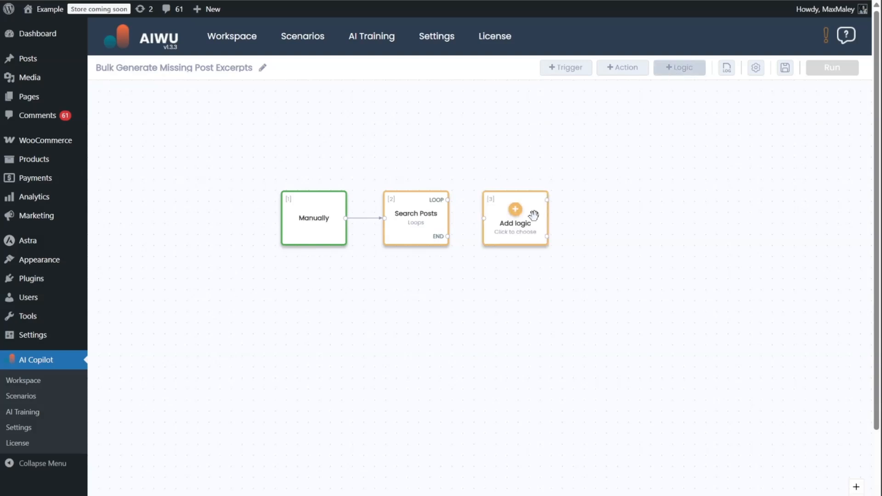
left_click(514, 209)
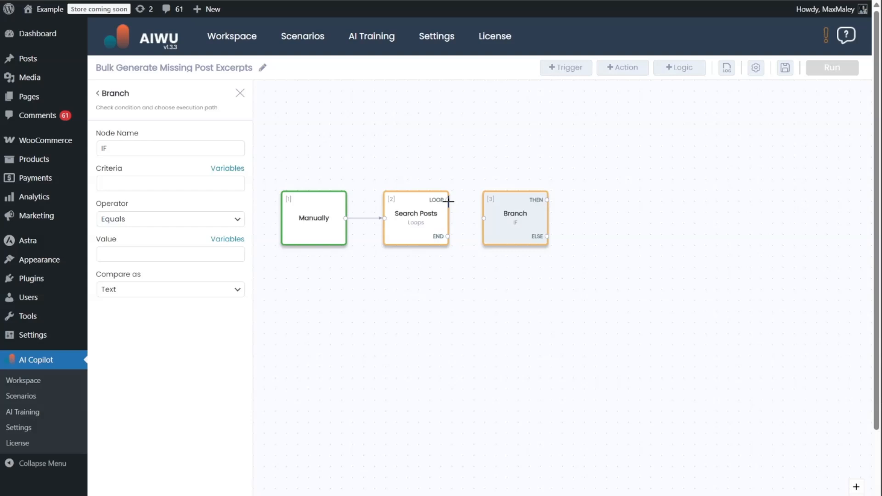
left_click_drag(515, 218, 512, 180)
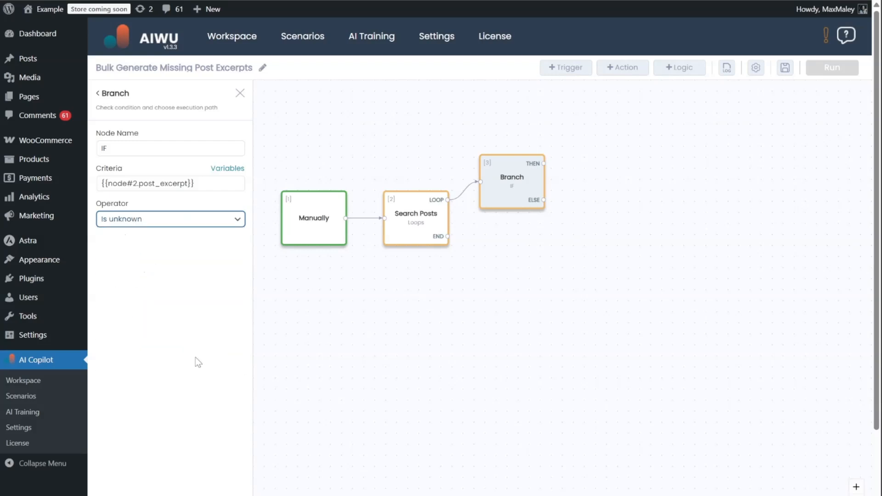
mouse_move(595, 118)
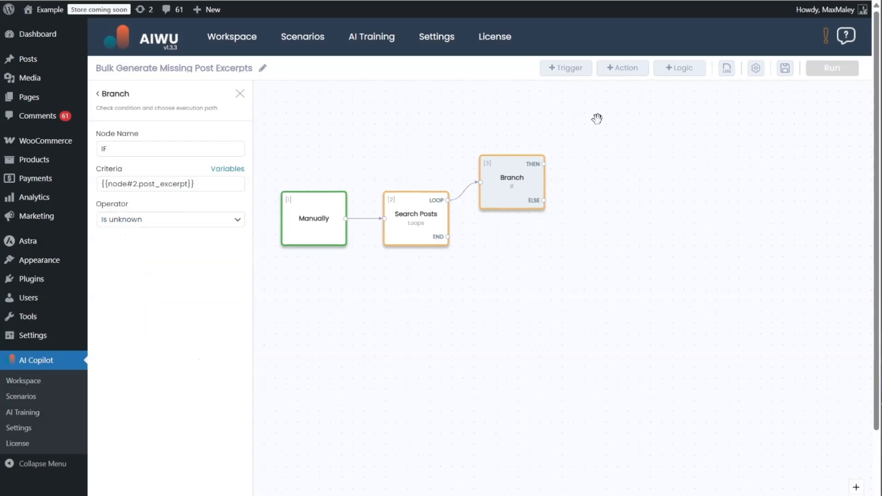
Add an OpenAI Generate Text action on THEN with a prompt using the looped Post Title.
left_click(546, 164)
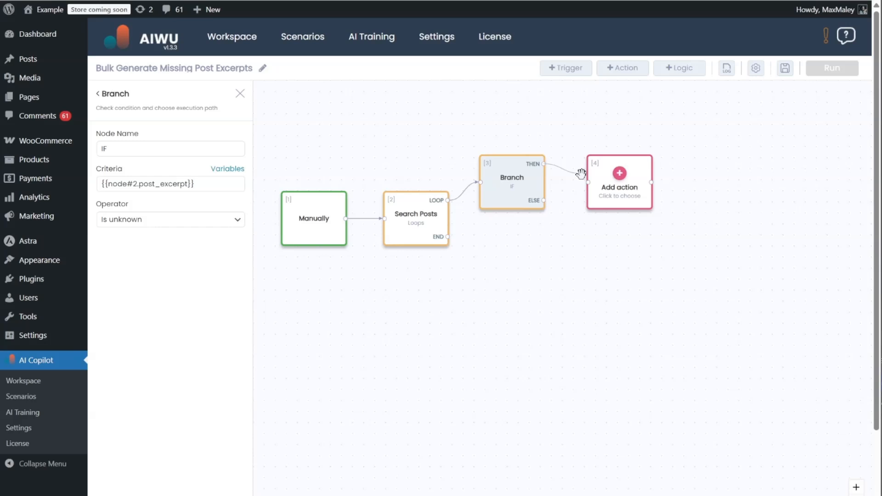
left_click(619, 180)
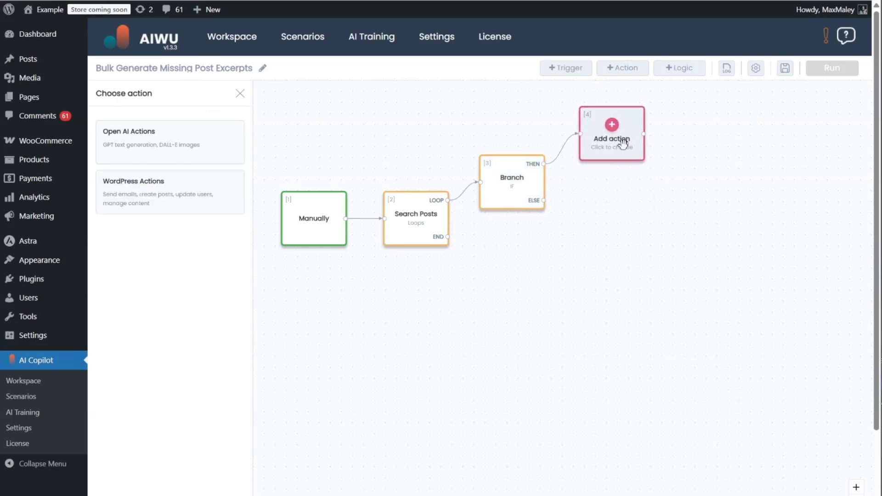
left_click(128, 138)
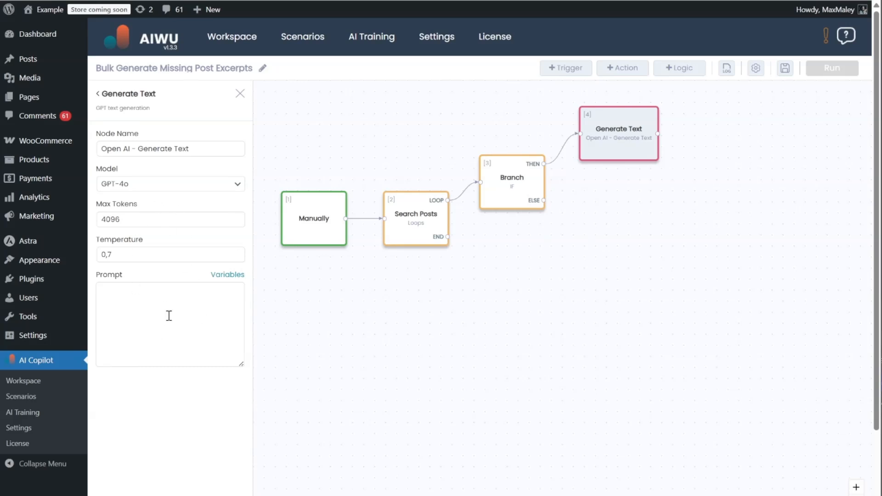
left_click(228, 274)
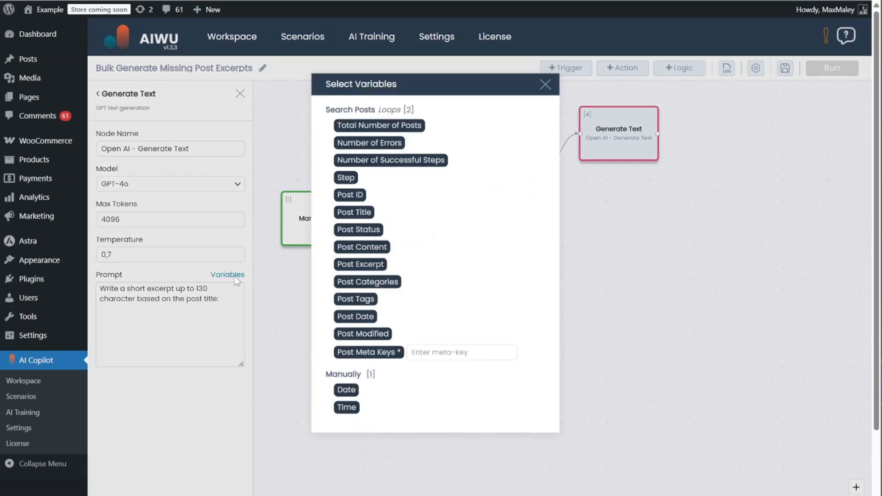
left_click(354, 212)
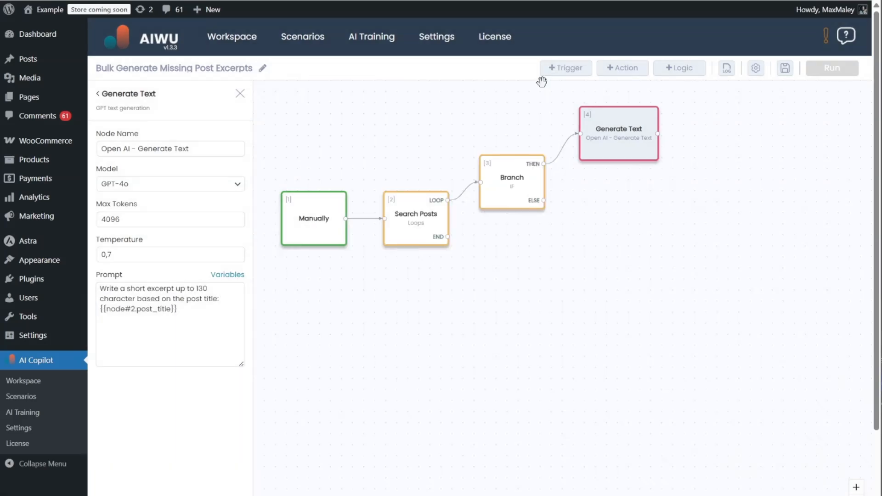
mouse_move(230, 405)
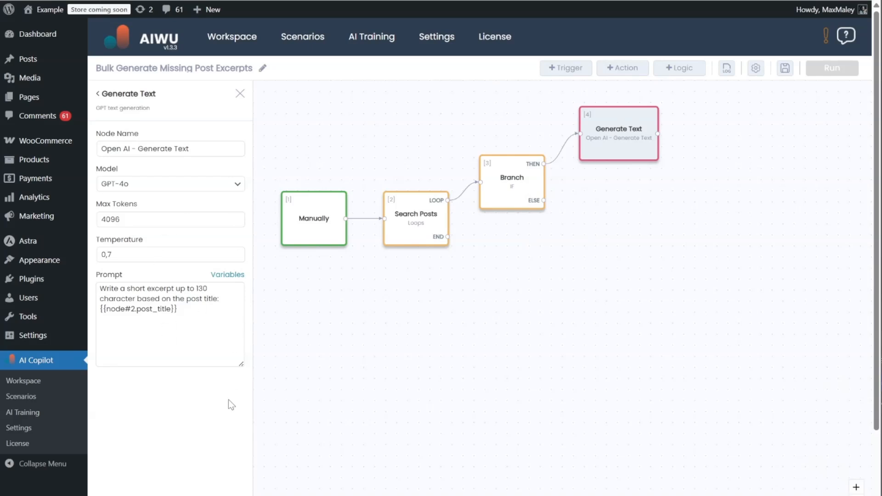
left_click(623, 68)
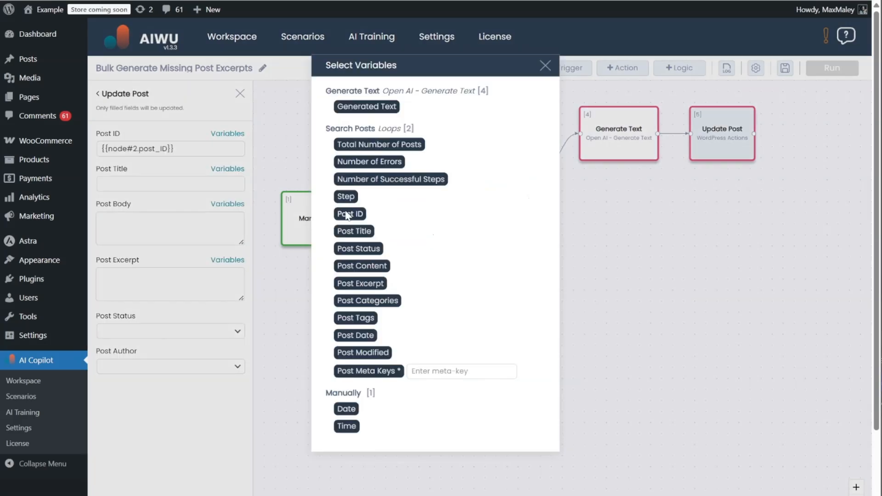
mouse_move(361, 110)
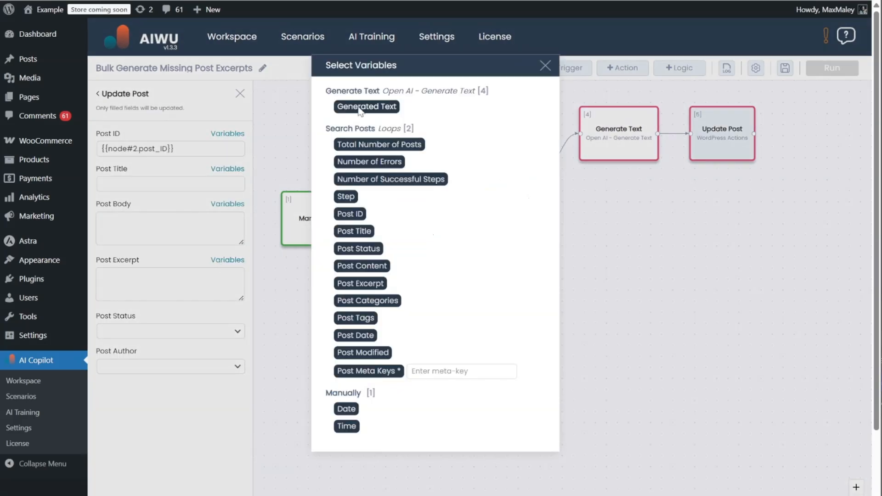
Set the Update Post excerpt to node 4's Generated Text variable.
left_click(366, 106)
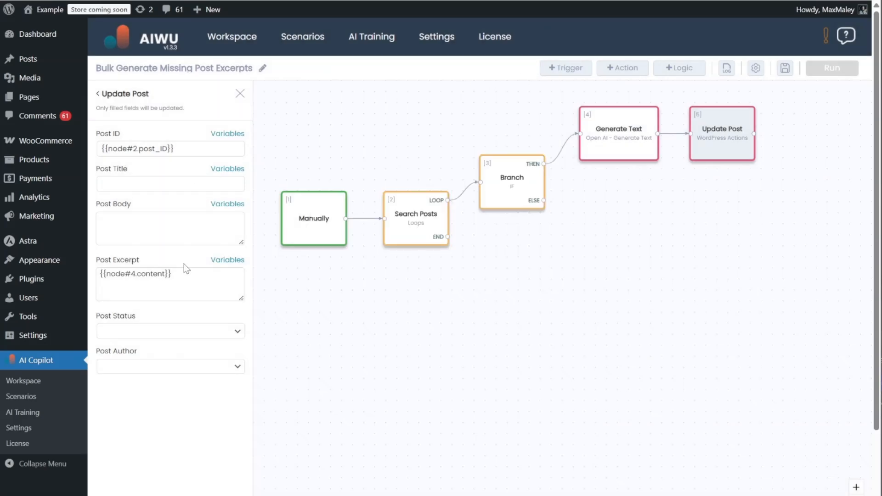
left_click(239, 92)
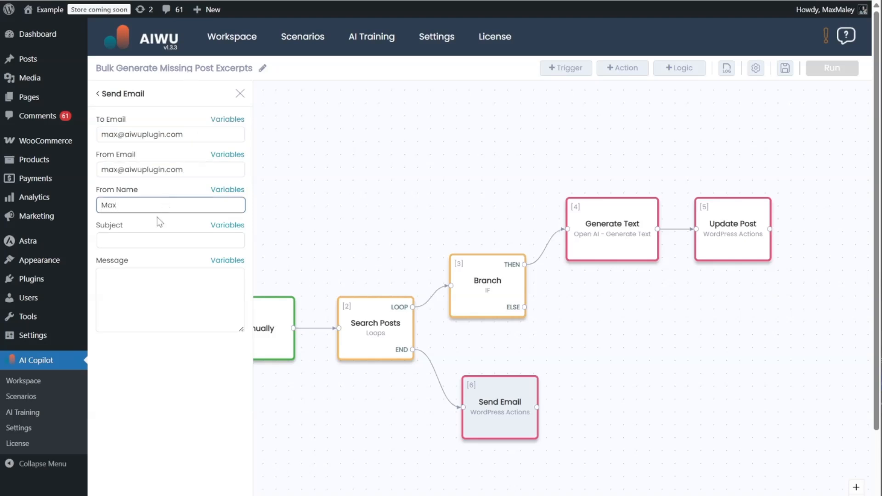
Finish the Send Email node with its recipient, sender address and sender name filled in.
left_click(239, 93)
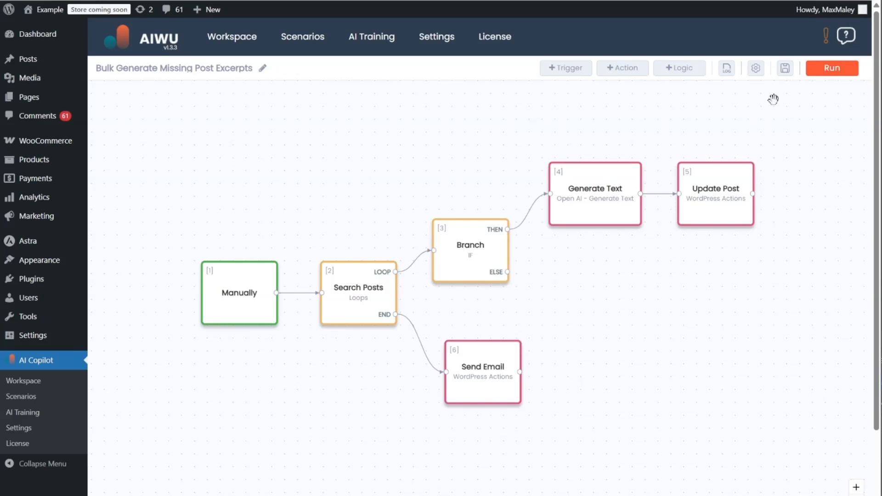
Run the excerpt workflow and view its run log of posts found and excerpts updated.
left_click(832, 68)
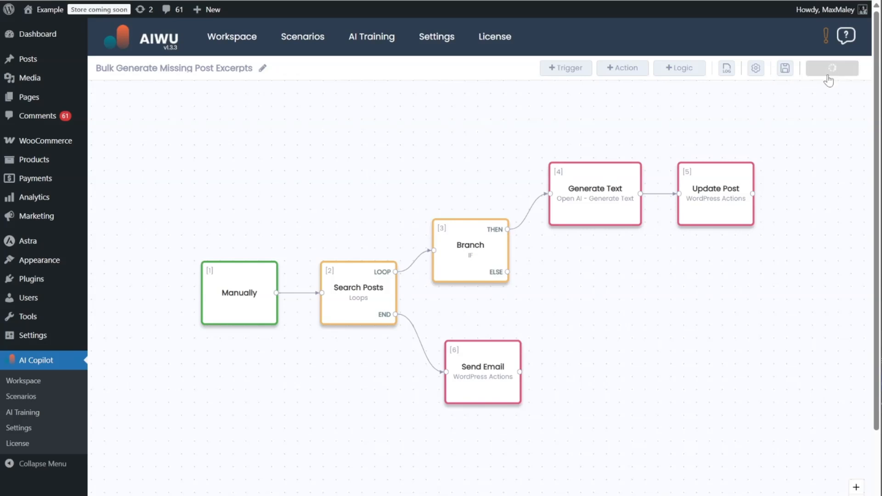
left_click(831, 68)
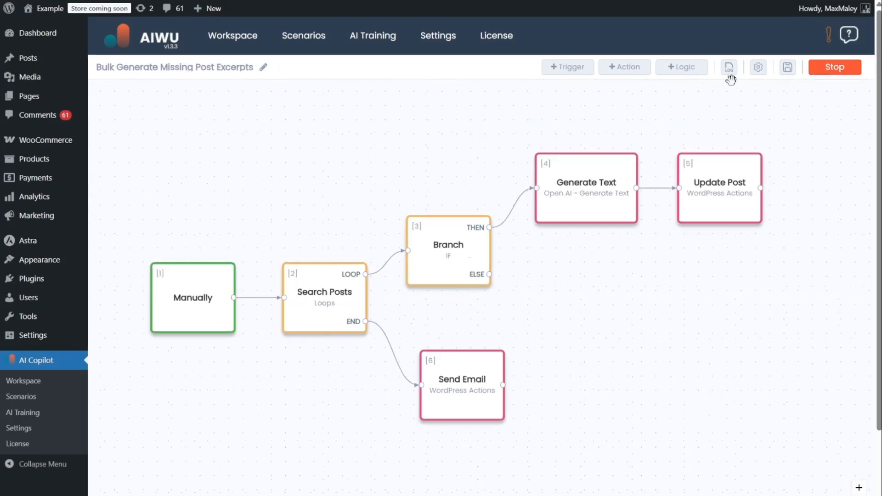
left_click(728, 67)
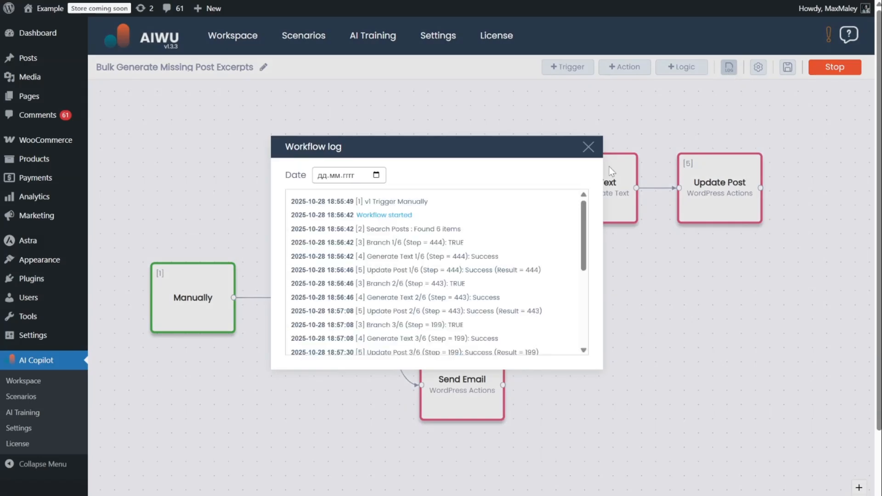